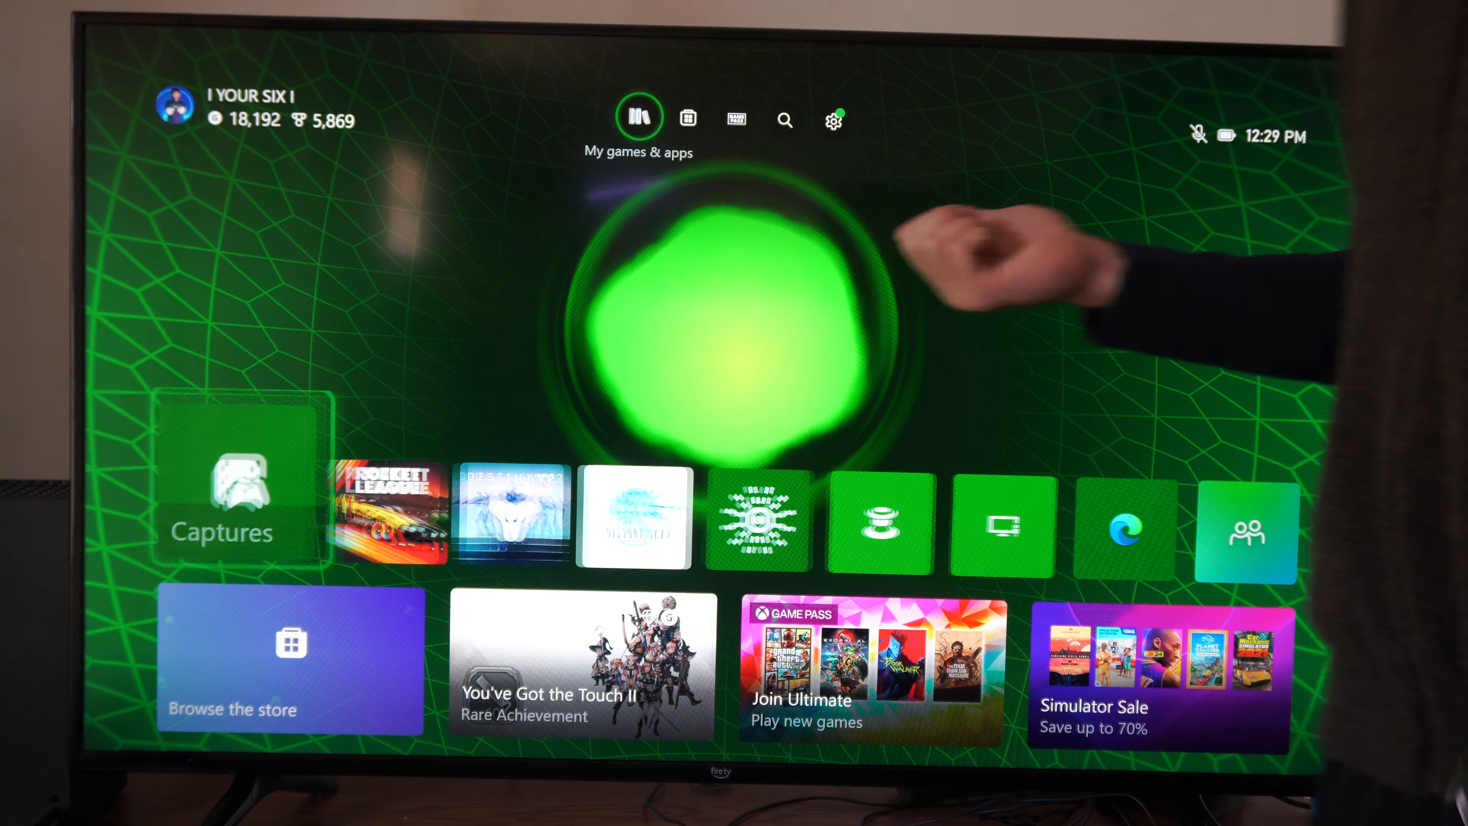
Step: Open the console Settings from the Xbox home screen, landing on the General page
{"action": "left_click", "coordinate": [833, 120]}
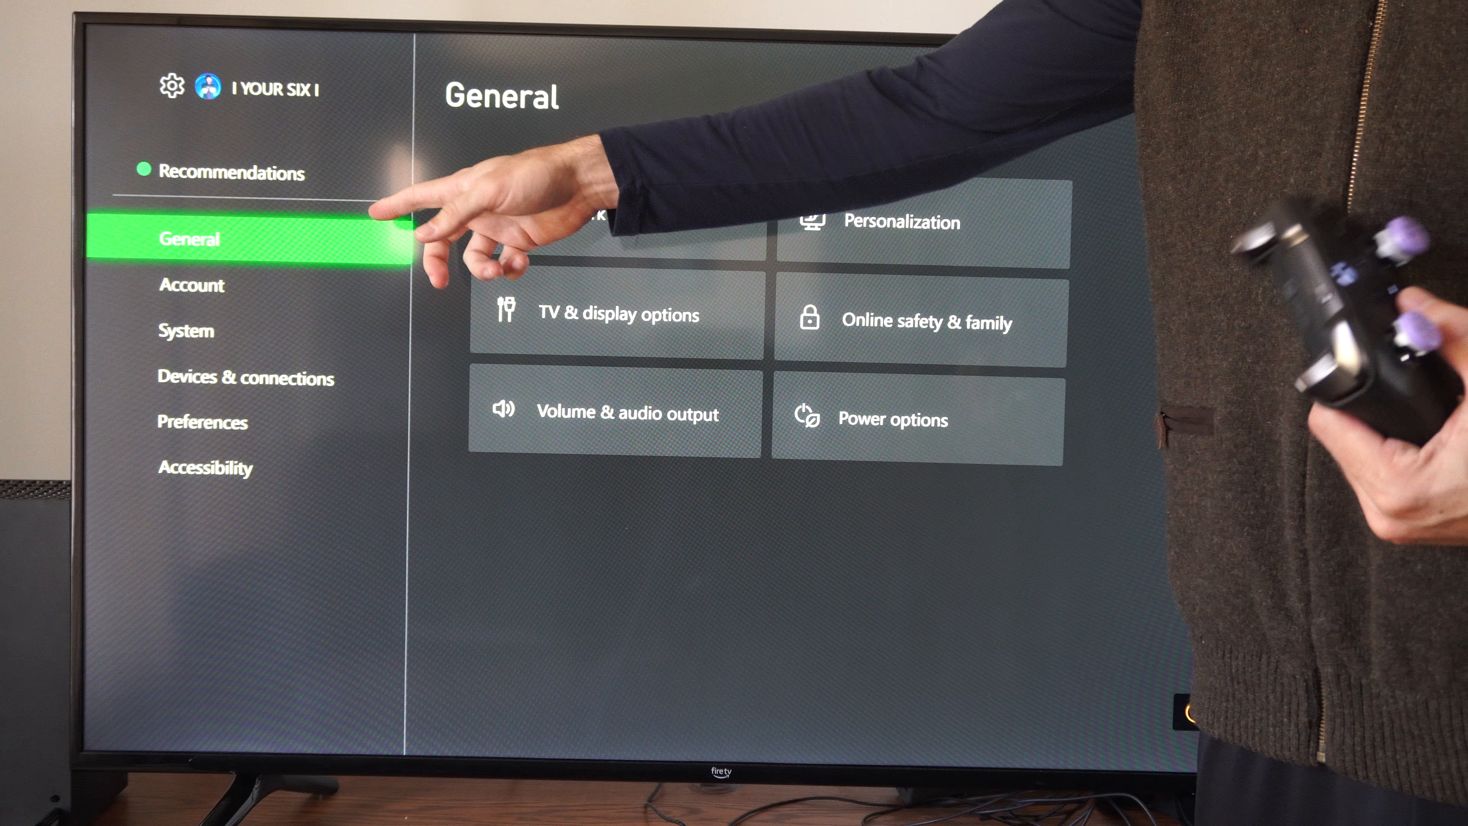